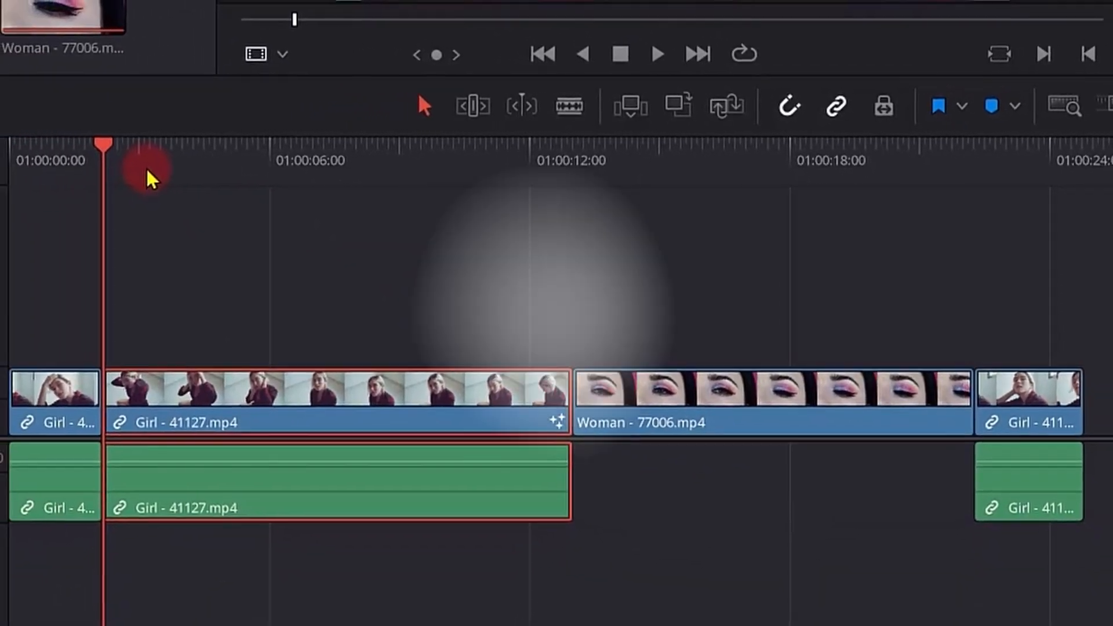
pyautogui.moveTo(306, 192)
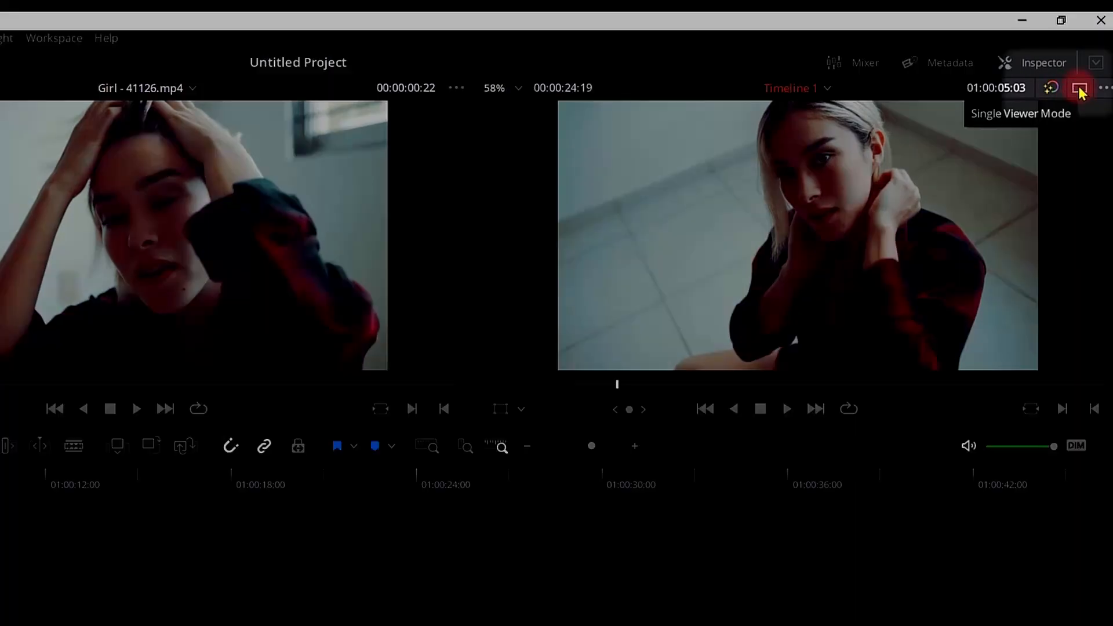
# Load Woman - 77006.mp4 into the source viewer, parked about nine seconds in.
pyautogui.click(1078, 88)
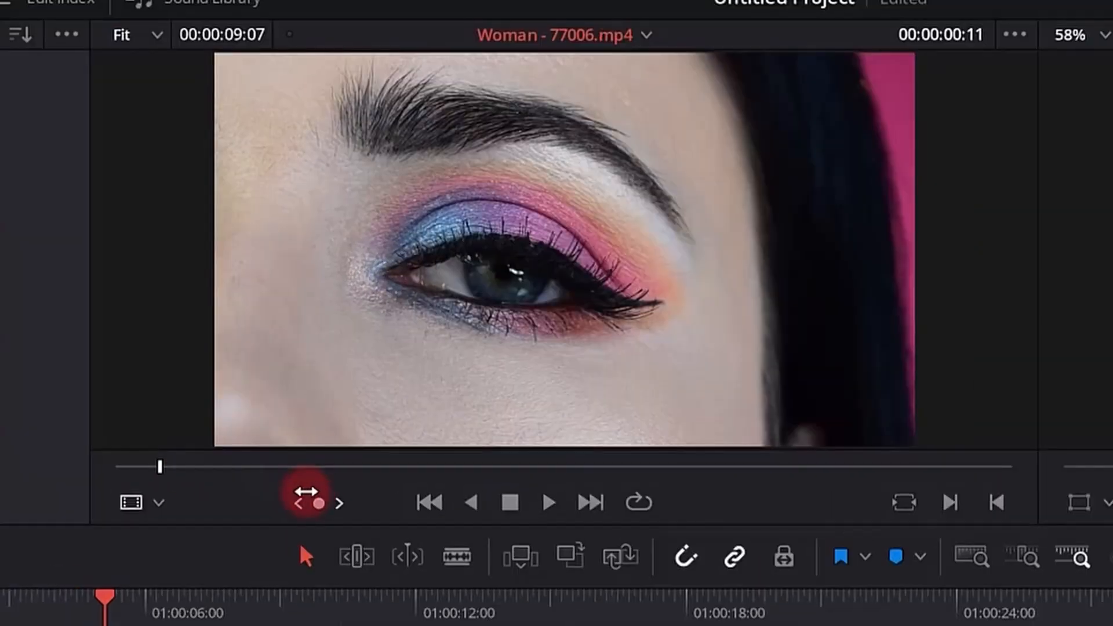
pyautogui.moveTo(312, 502)
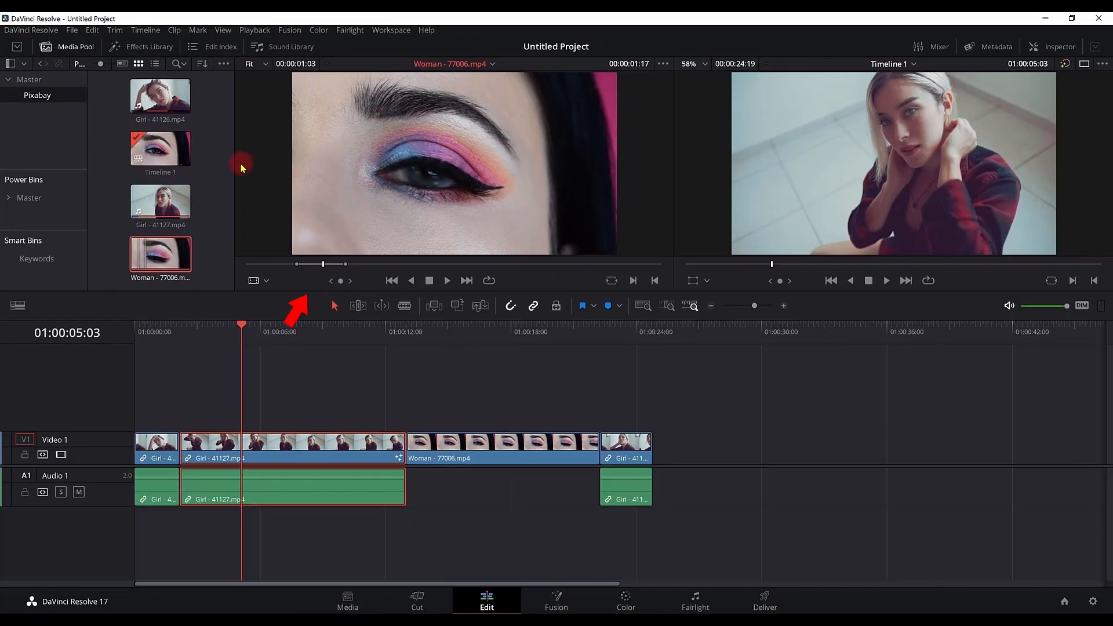
pyautogui.moveTo(412, 160)
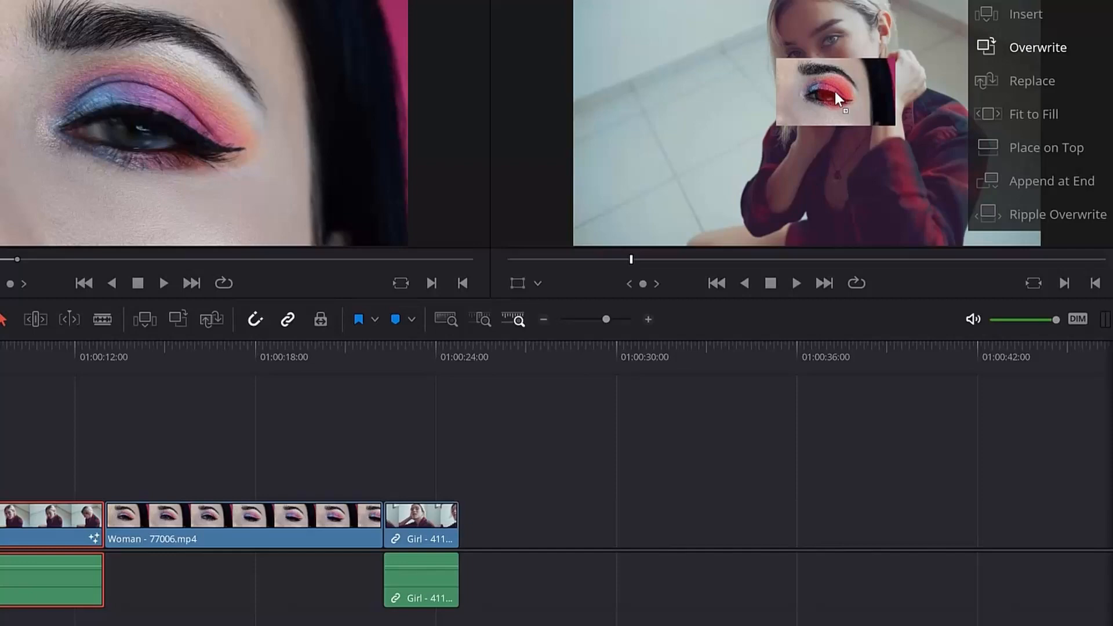
# Append the marked Woman - 77006.mp4 range as a new clip at the timeline end.
pyautogui.click(1040, 47)
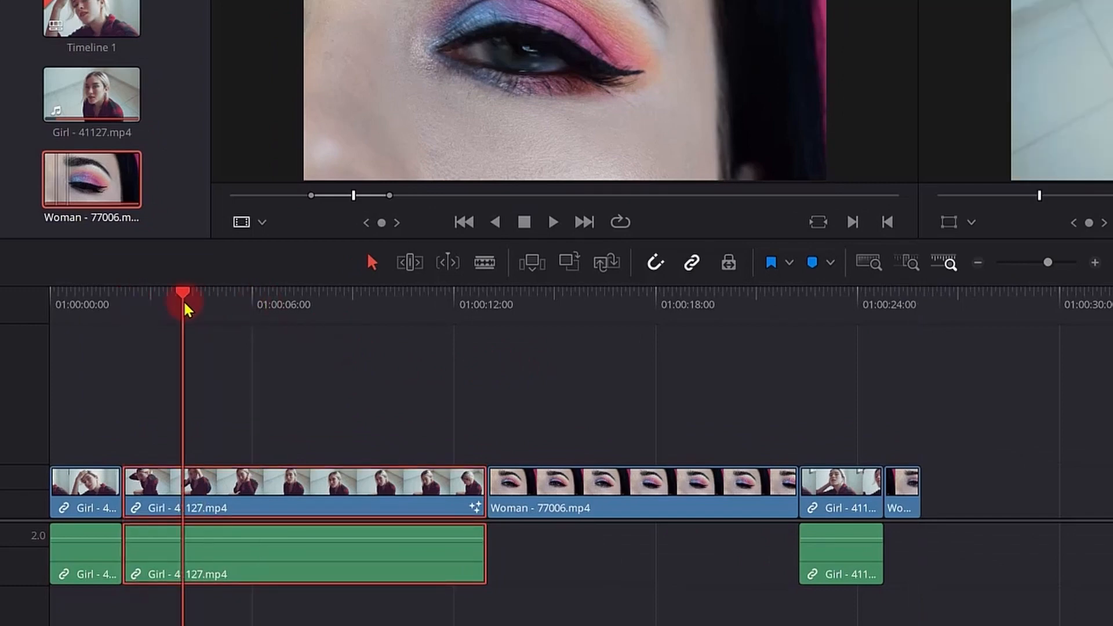
# Move the playhead to about four seconds, then clear in, out and both points (Alt+I, Alt+O, Alt+X).
pyautogui.moveTo(183, 291); pyautogui.dragTo(268, 291)
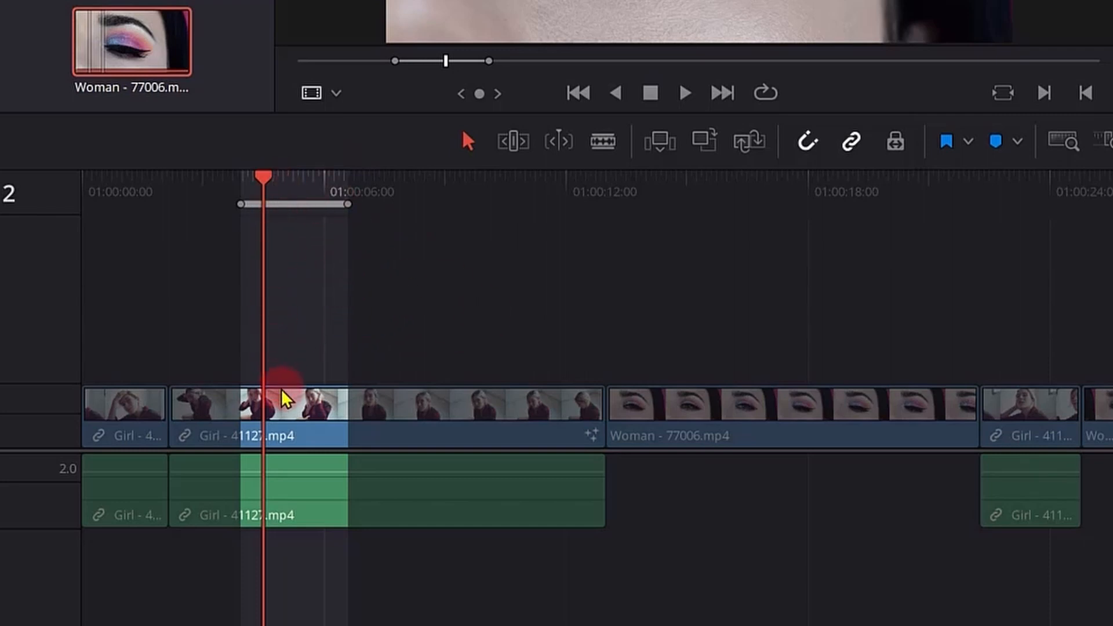
pyautogui.moveTo(302, 311)
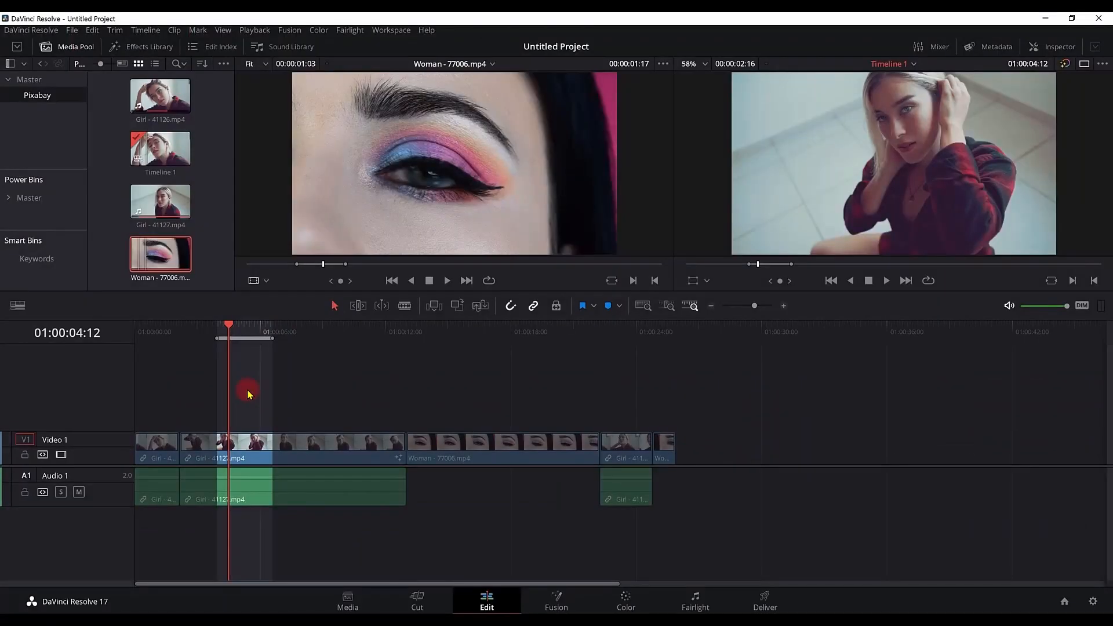
pyautogui.press('alt+i')
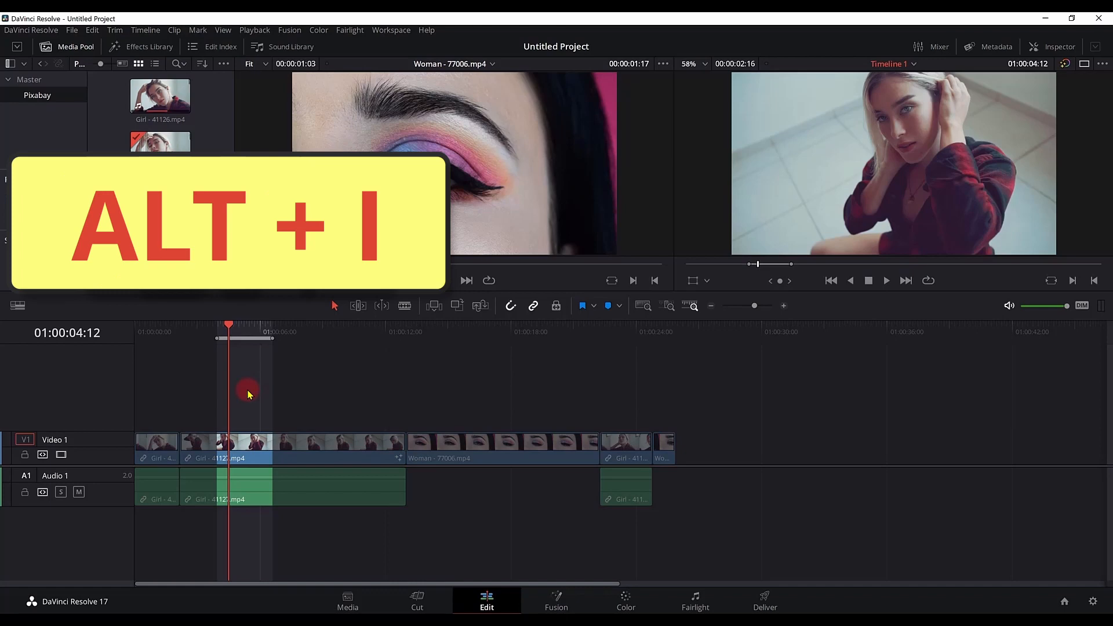
pyautogui.press('alt+i')
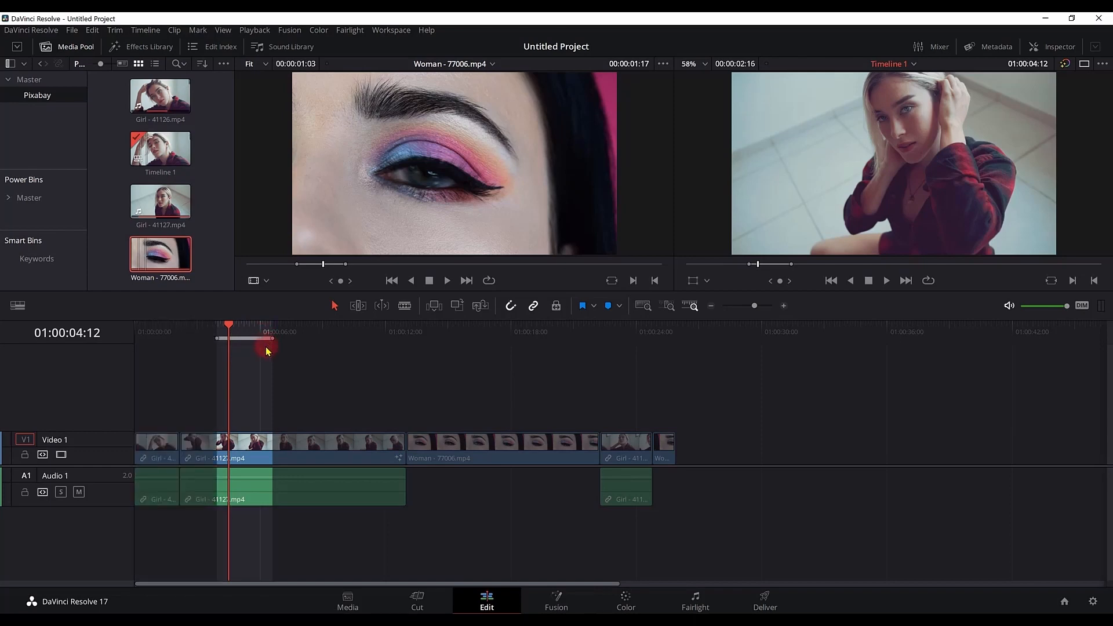
pyautogui.press('alt+o')
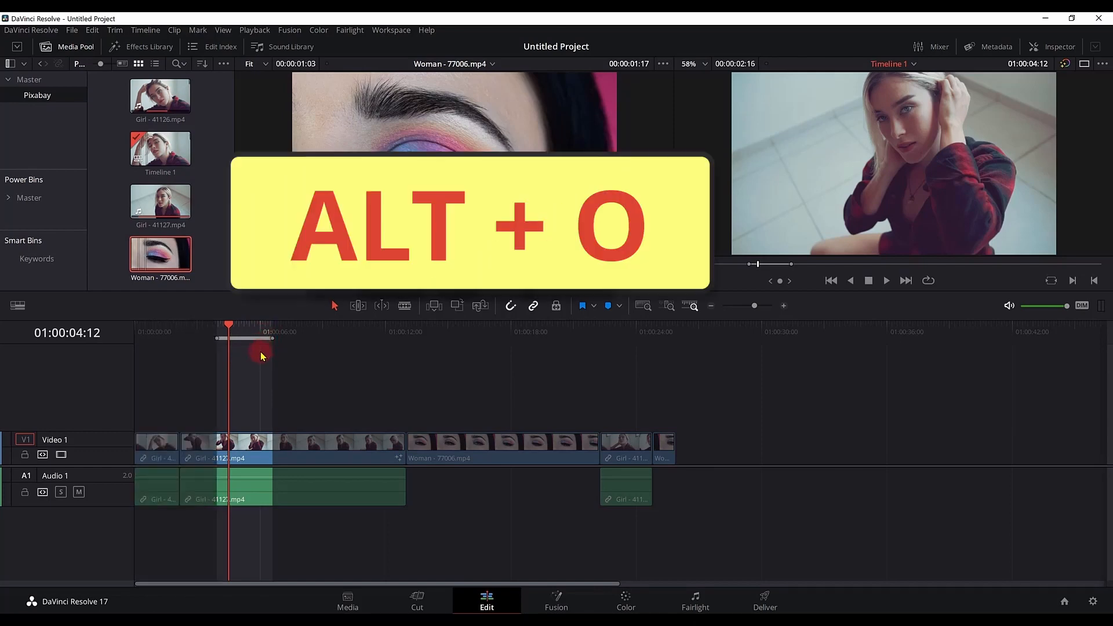
pyautogui.press('alt+o')
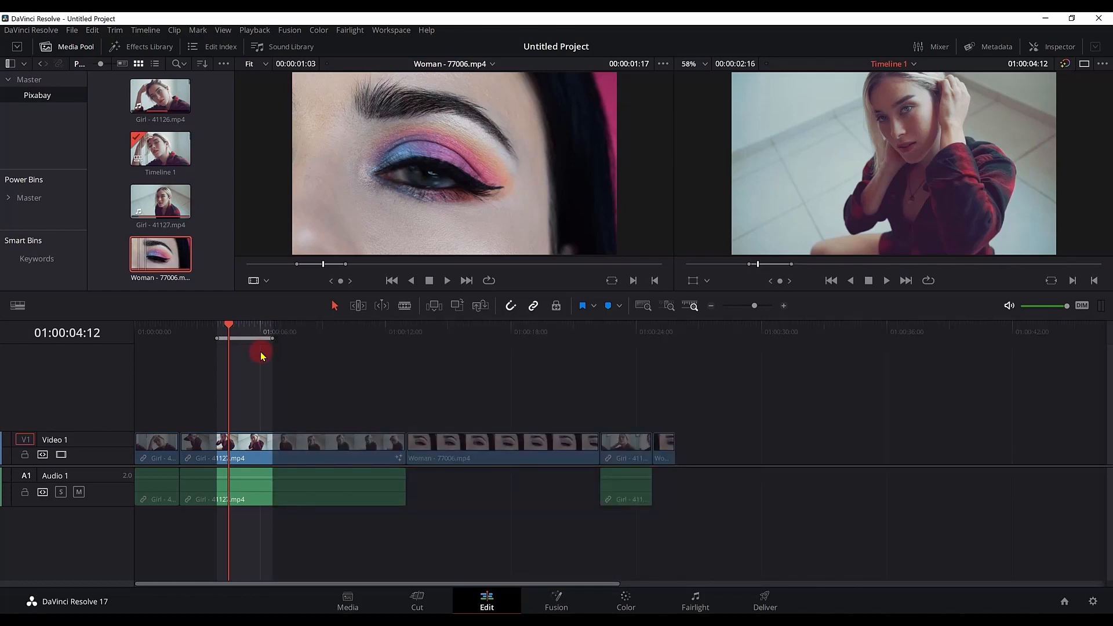
pyautogui.press('alt+x')
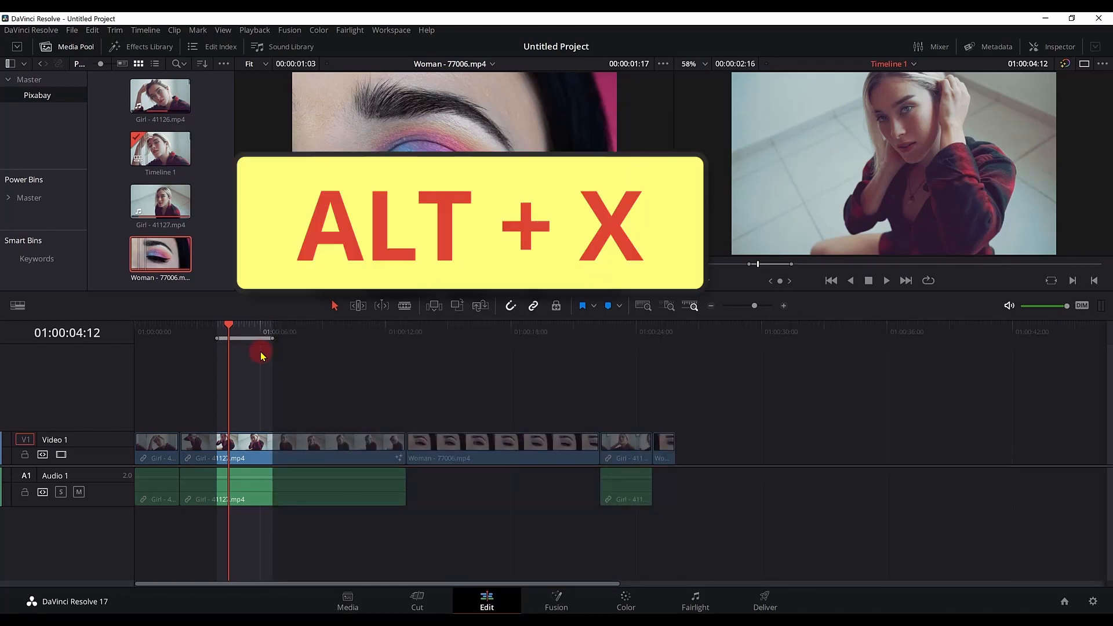
pyautogui.press('alt+x')
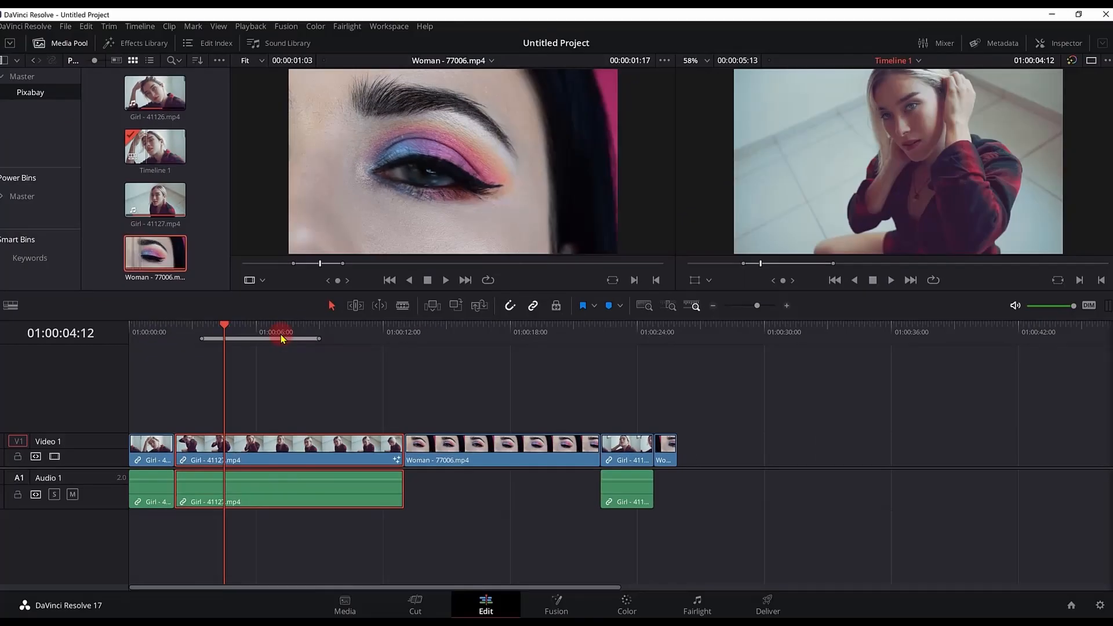
pyautogui.moveTo(277, 344)
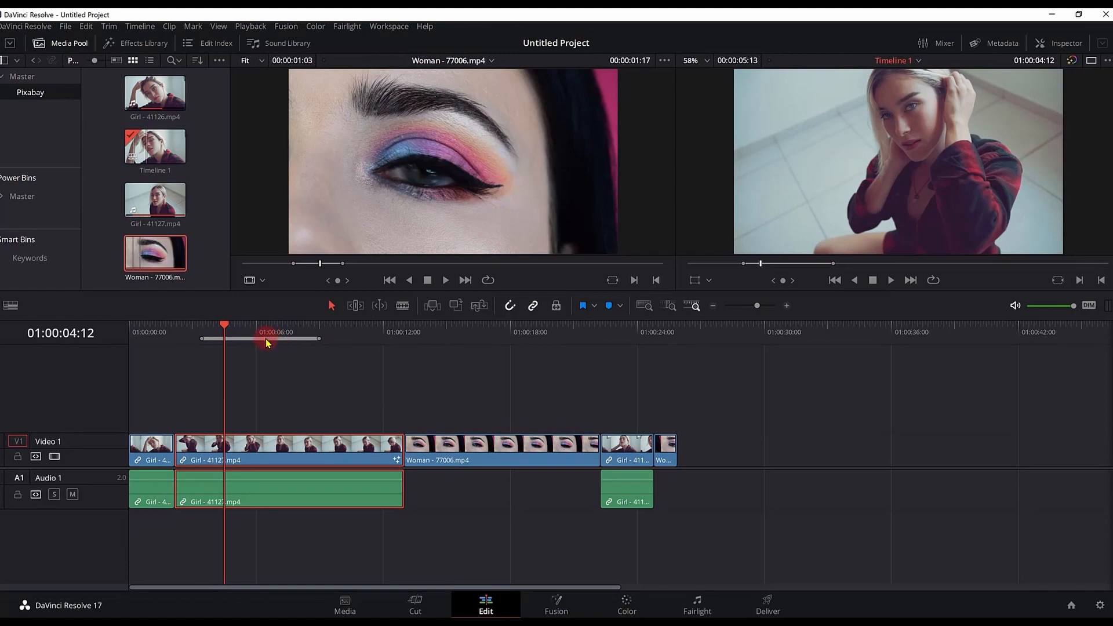
# Convert the in-out range into duration marker Marker 1 lasting 00:00:05:13, and review it.
pyautogui.rightClick(276, 331)
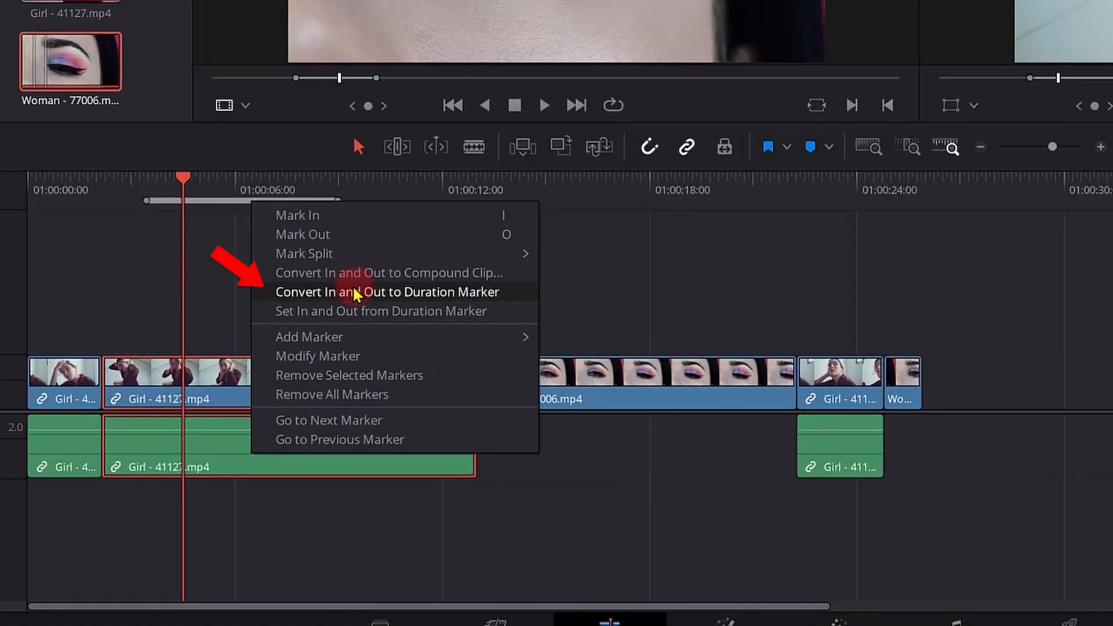
pyautogui.click(388, 291)
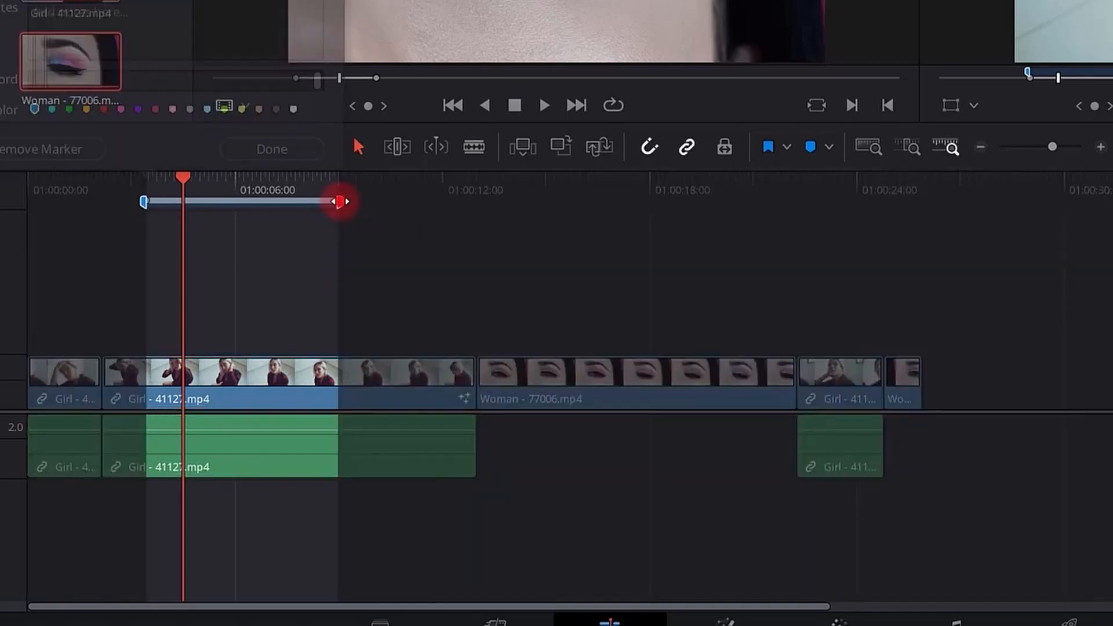
pyautogui.doubleClick(341, 201)
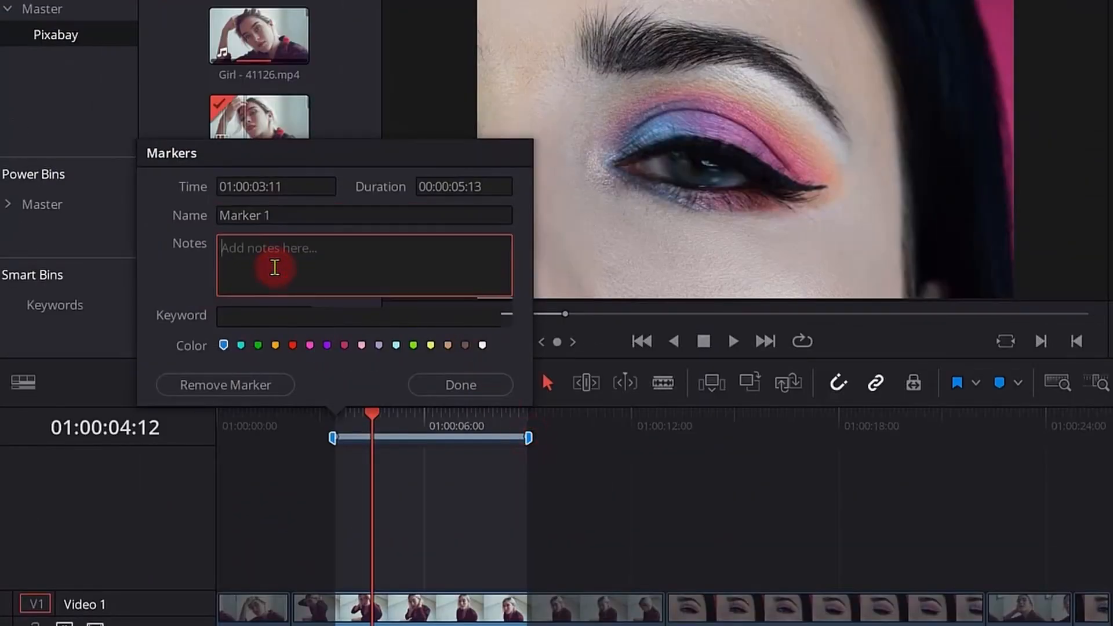
pyautogui.click(459, 383)
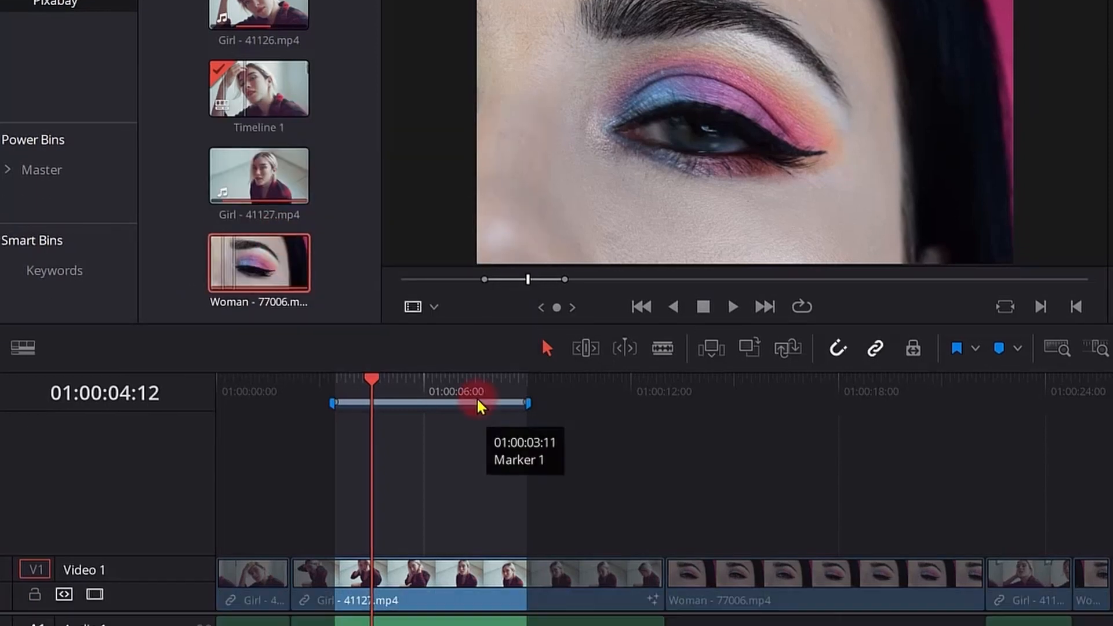
pyautogui.rightClick(475, 404)
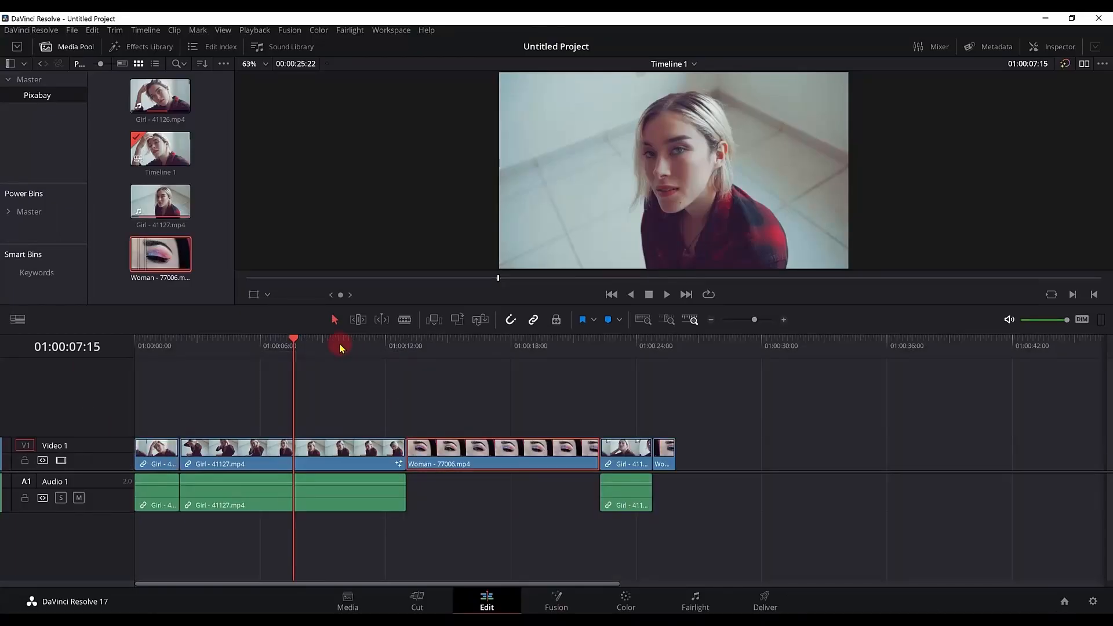
# Move the playhead to about eight seconds to end the new range.
pyautogui.click(240, 346)
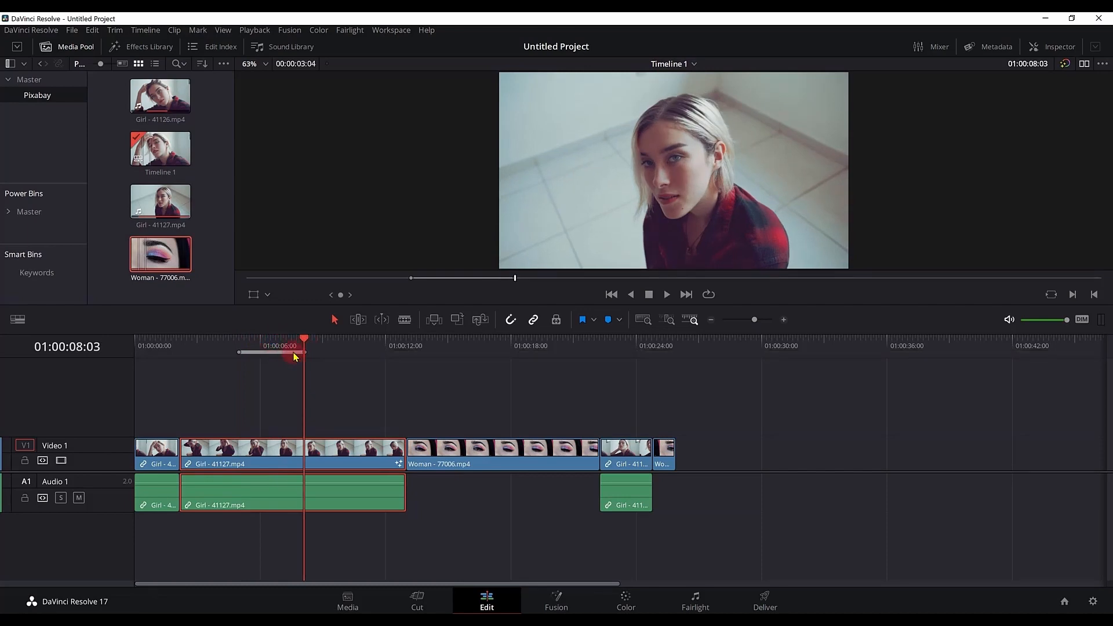
# Select the marked section of Girl - 41127.mp4, delete it, then undo the deletion.
pyautogui.click(269, 455)
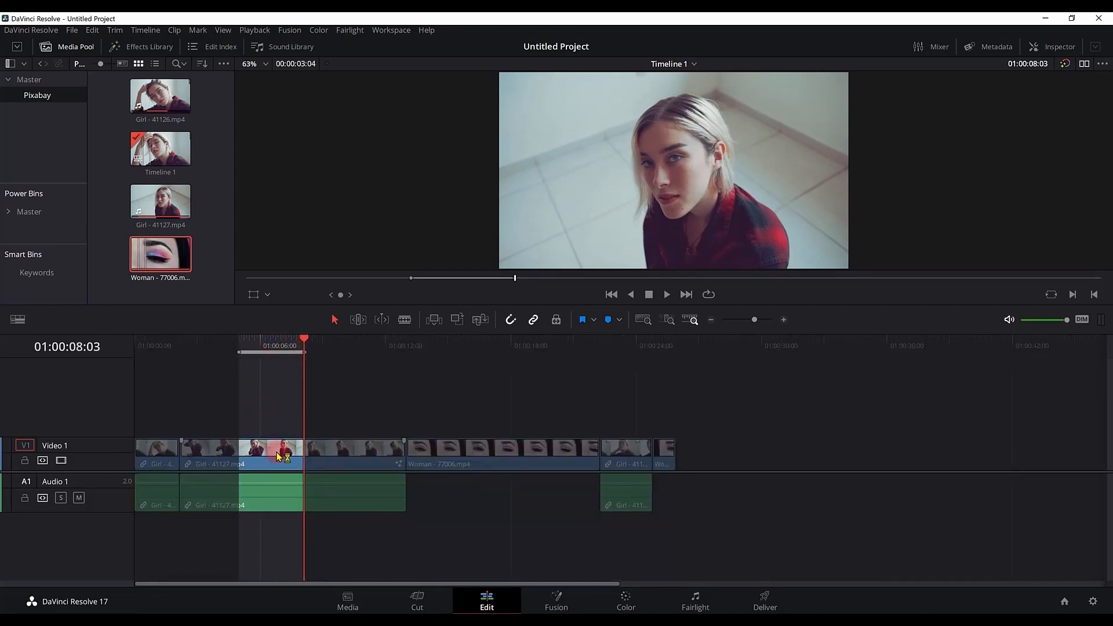
pyautogui.press('backspace')
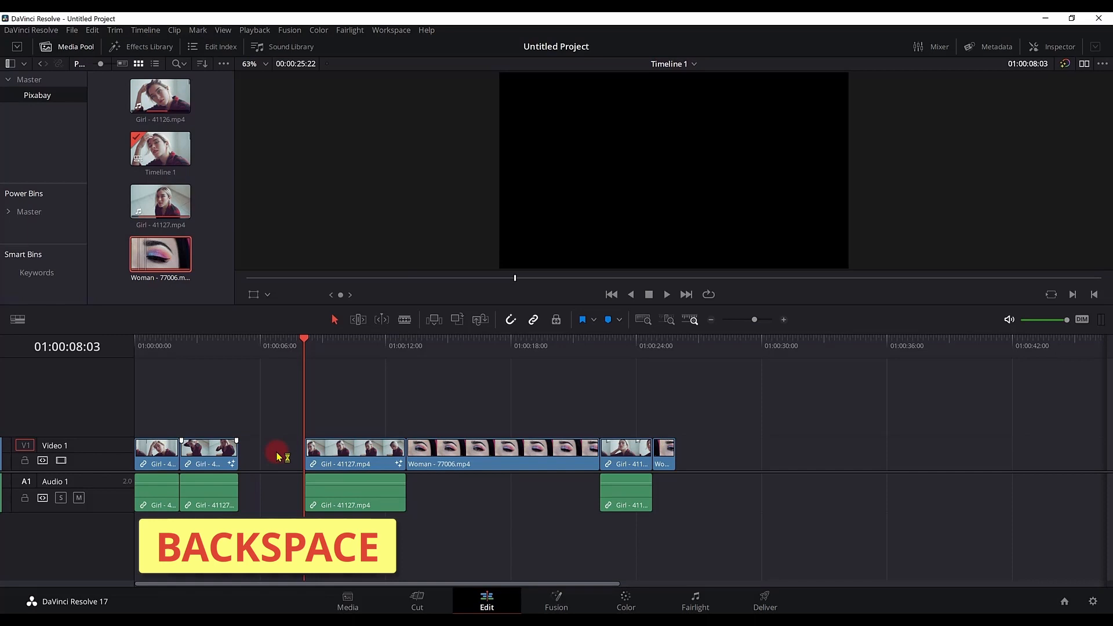
pyautogui.press('backspace')
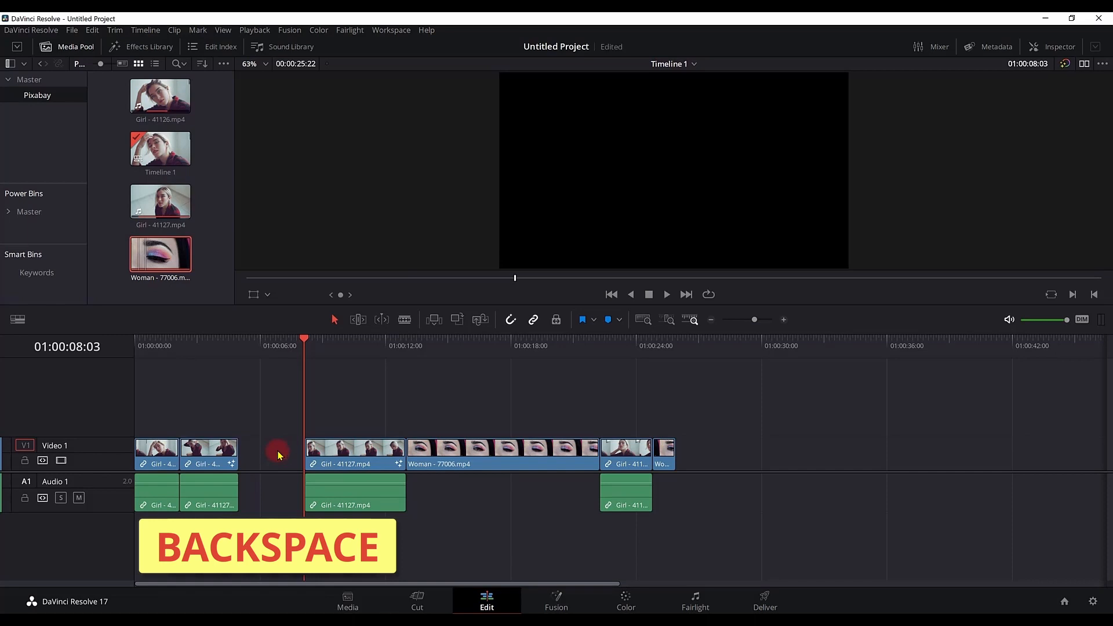
pyautogui.press('backspace')
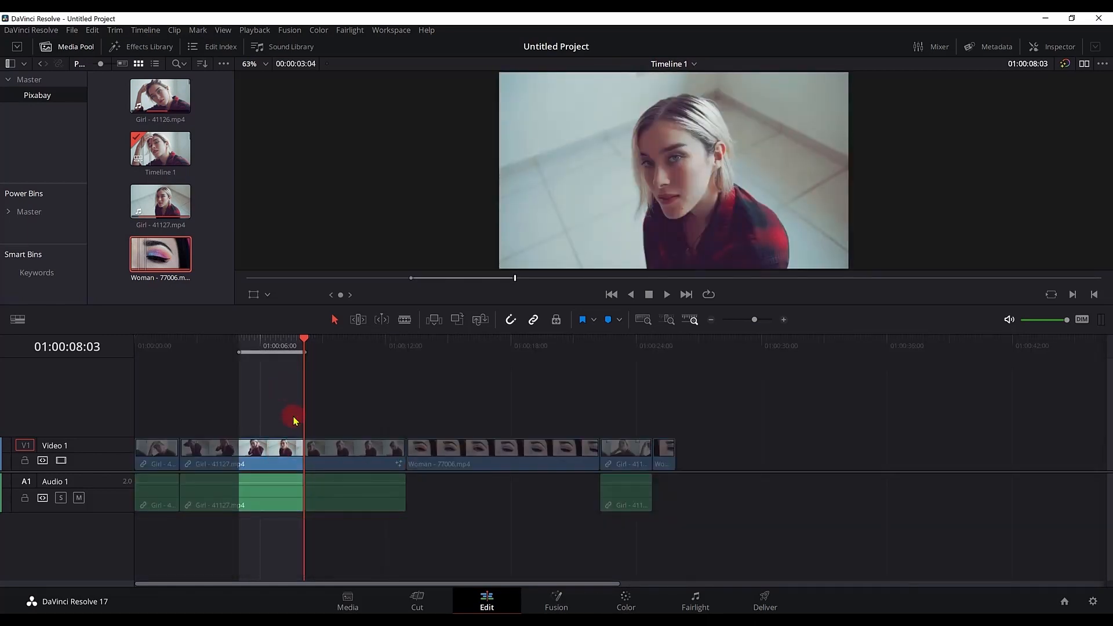
# Cut the marked section, paste it at the timeline end, and close the gap.
pyautogui.press('ctrl+x')
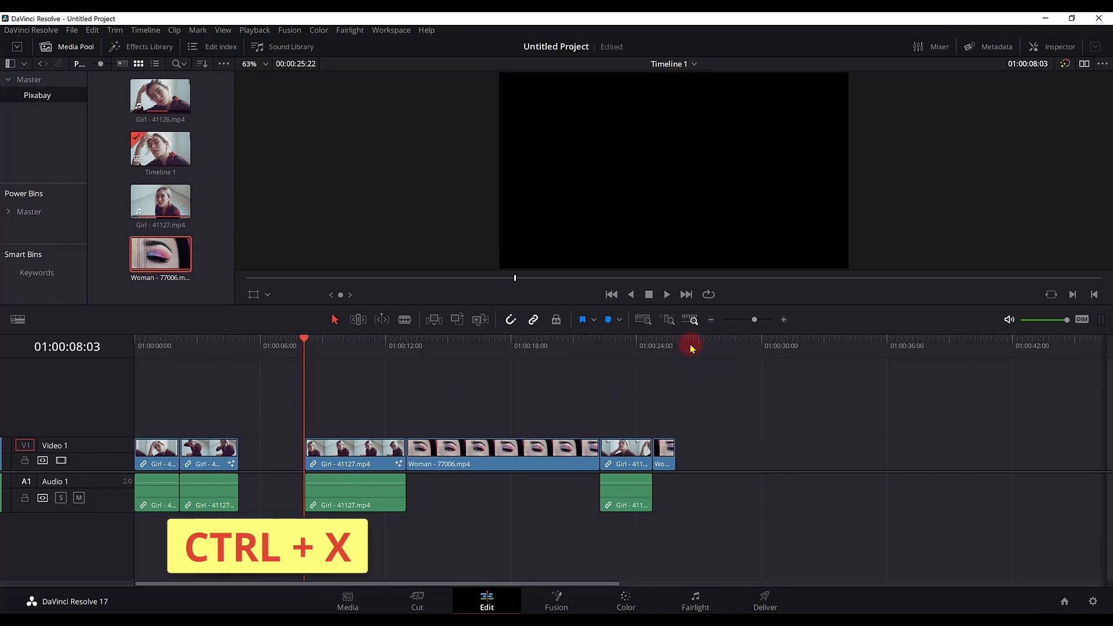
pyautogui.press('ctrl+x')
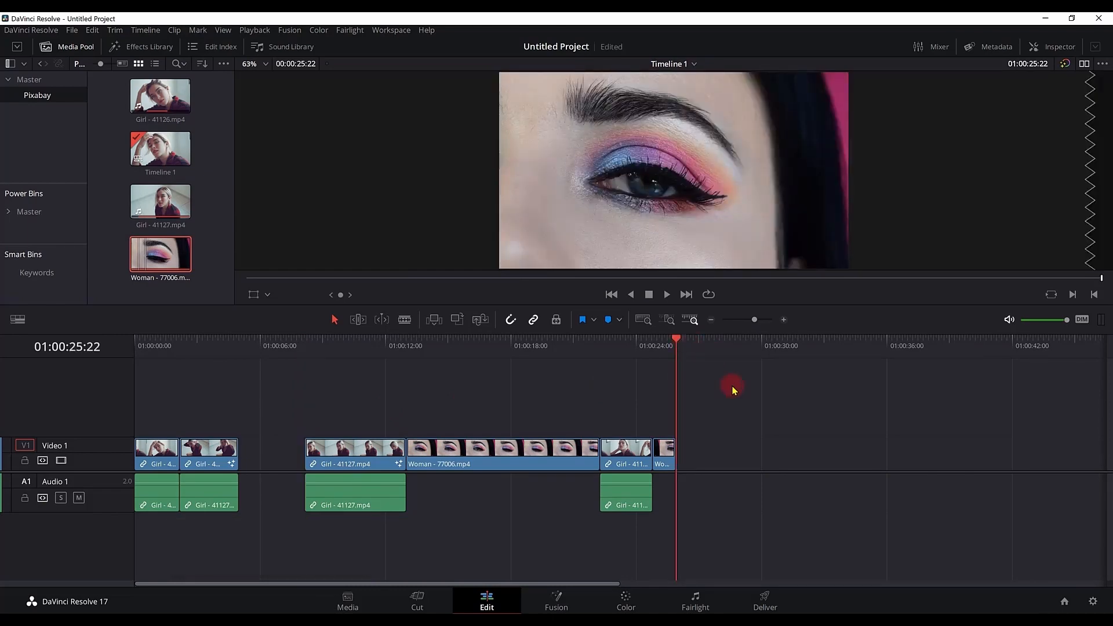
pyautogui.press('ctrl+v')
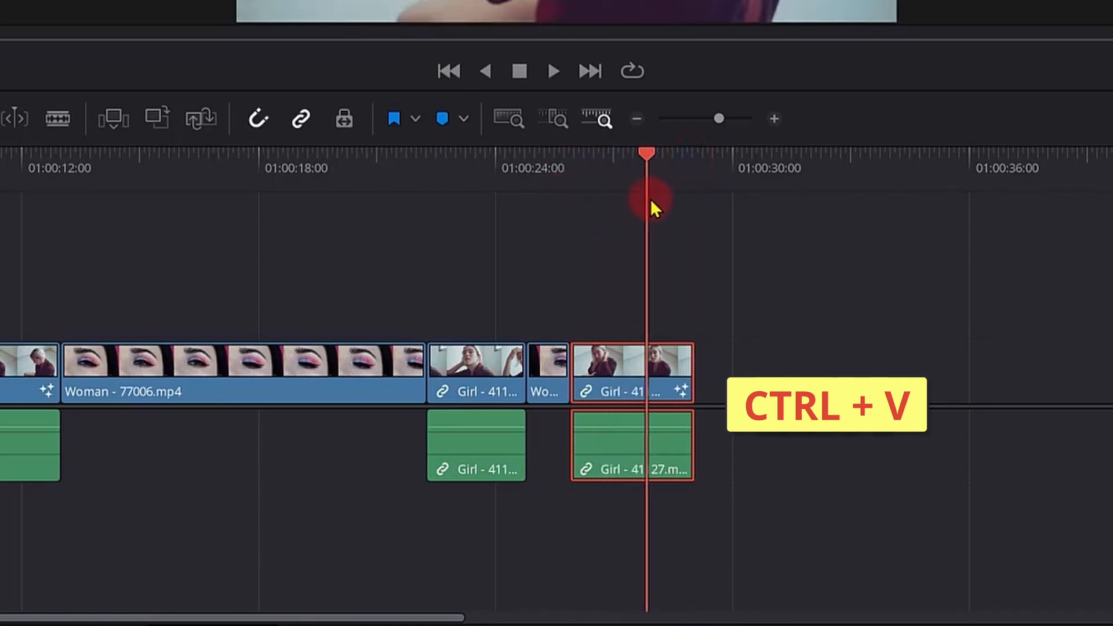
pyautogui.press('ctrl+v')
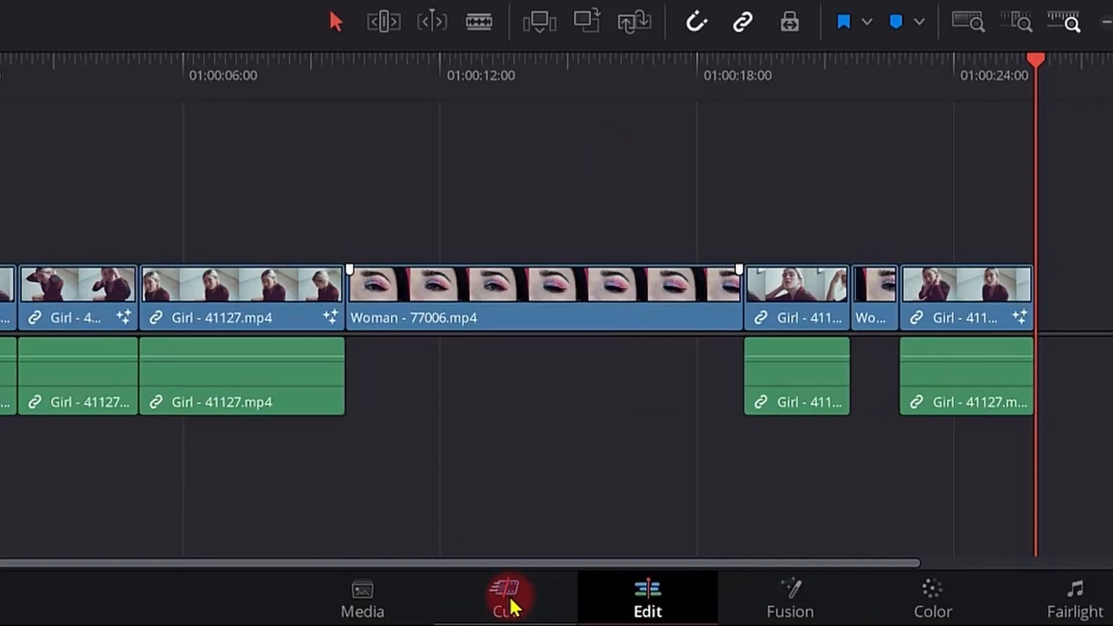
# Mark a range over the Woman - 77006.mp4 clip, about 14 to 17 seconds, and switch to Fairlight.
pyautogui.click(506, 597)
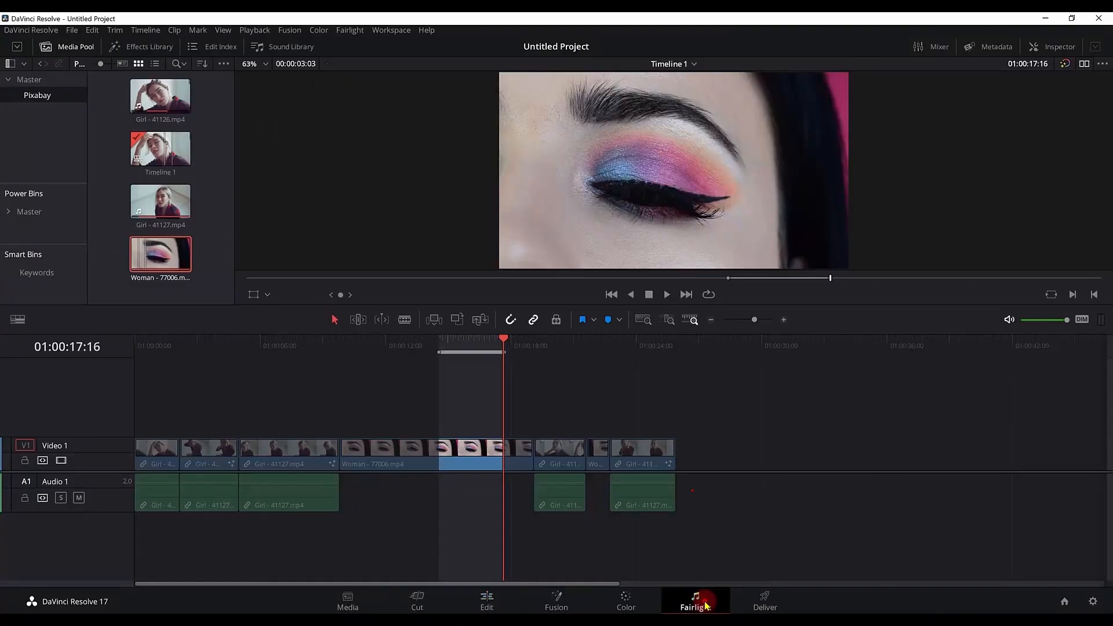
pyautogui.click(695, 601)
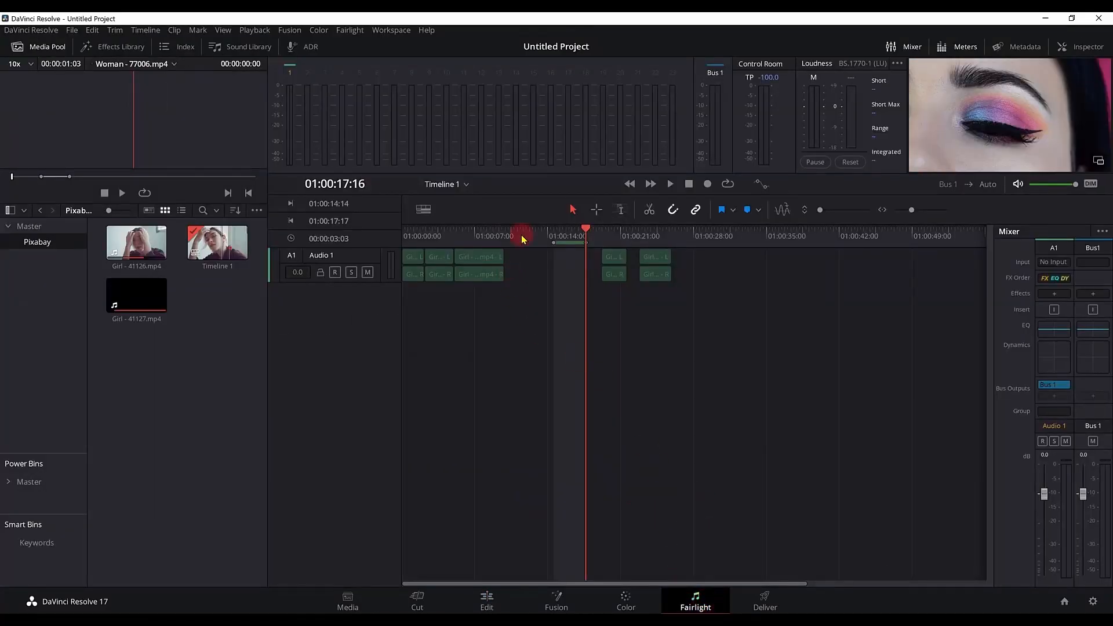